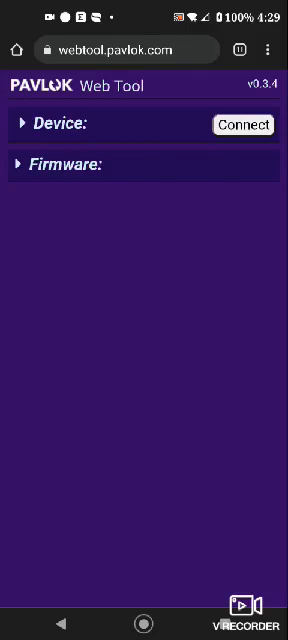
- Connect and pair the Pavlok-3-C058 band so firmware 5.2.0 loads
click(244, 124)
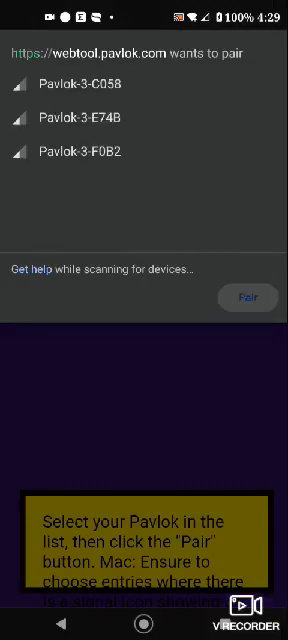
click(144, 84)
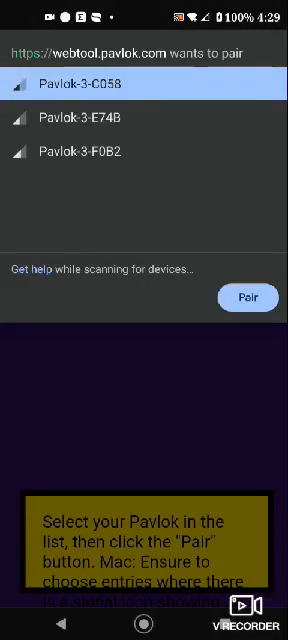
click(248, 296)
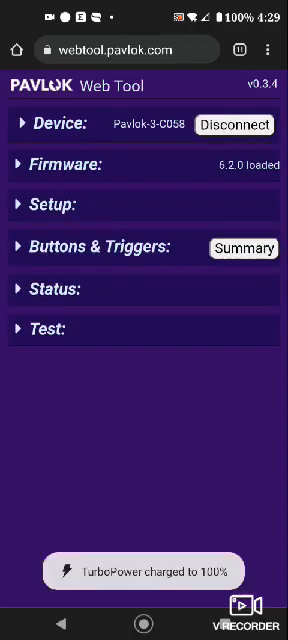
- Dismiss the charge notice and expand the Setup section (alarms, double-tap, Morse code, time zone)
click(60, 160)
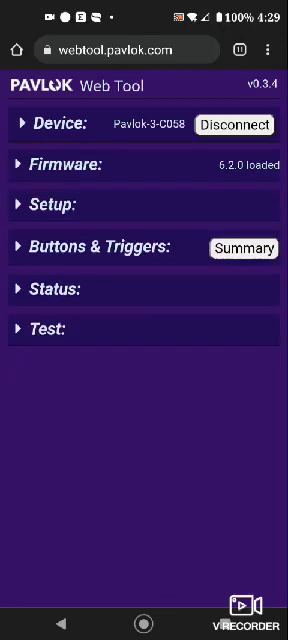
click(60, 162)
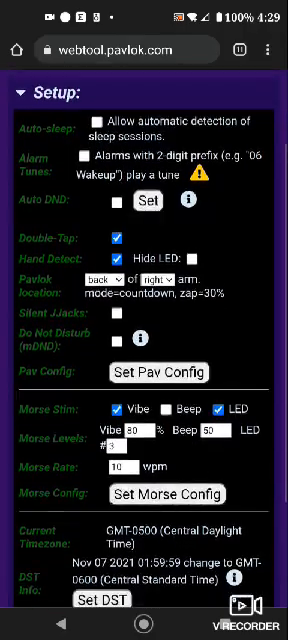
- Review the Setup options, collapse Setup and expand Buttons & Triggers instead
scroll(down, 3)
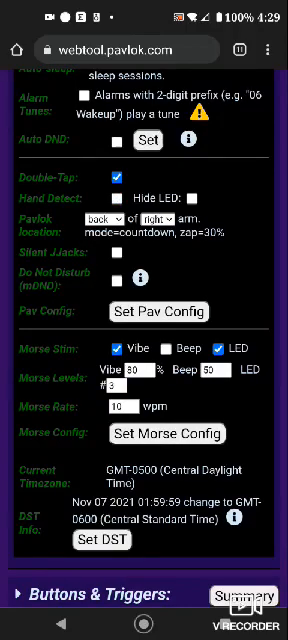
scroll(down, 3)
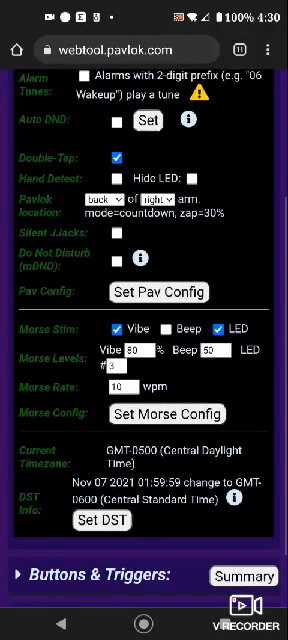
scroll(down, 3)
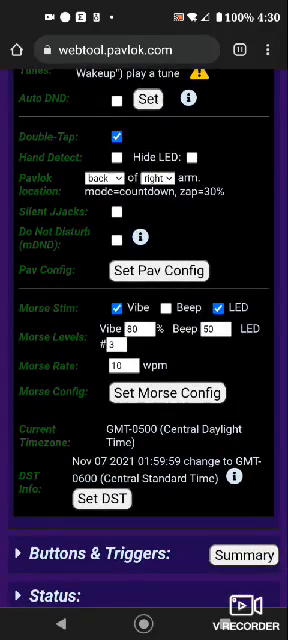
scroll(down, 3)
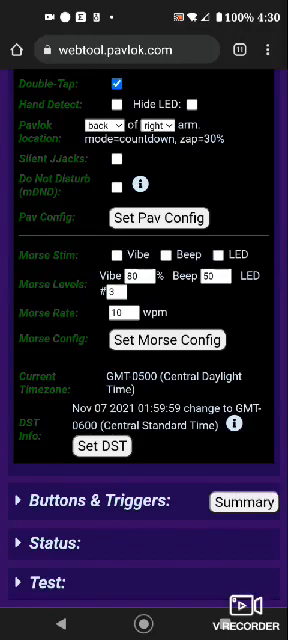
scroll(up, 3)
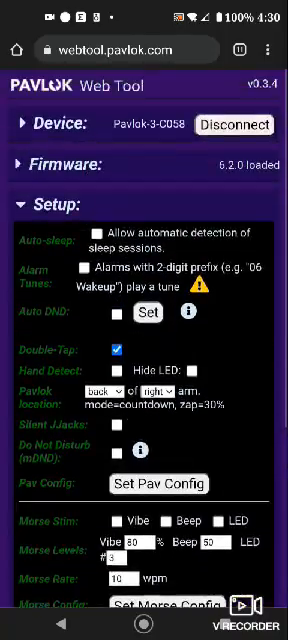
scroll(down, 3)
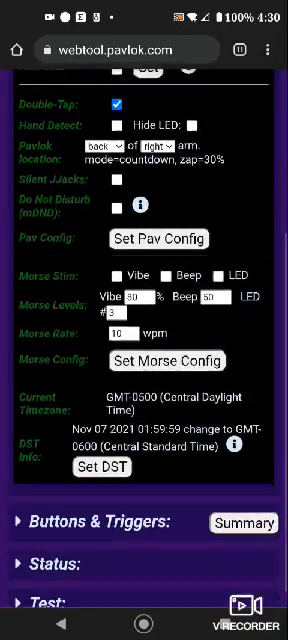
scroll(up, 3)
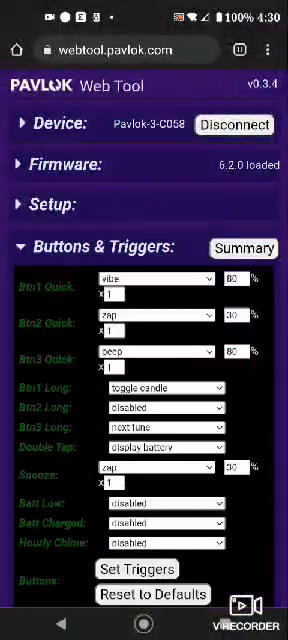
- Show the action choices for the Double Tap trigger currently set to display battery
scroll(down, 3)
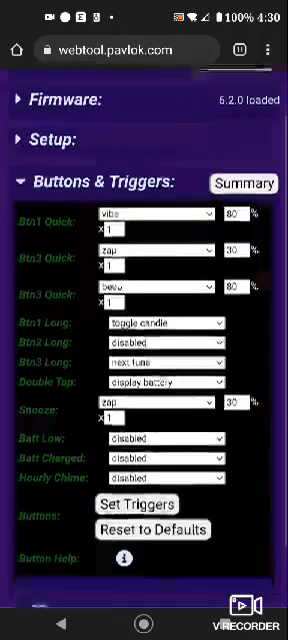
click(160, 216)
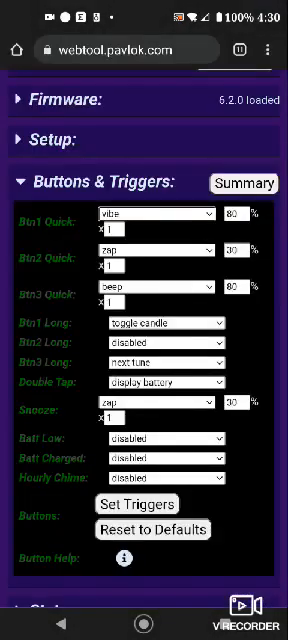
scroll(down, 3)
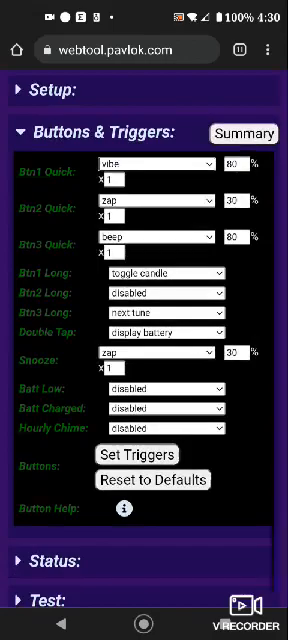
scroll(up, 3)
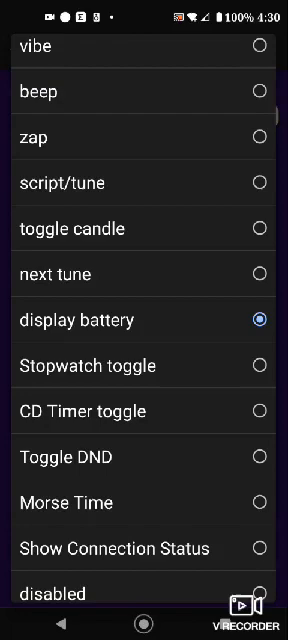
- Set Double Tap to script/tune, playing Never Gonna Give You Up
scroll(up, 3)
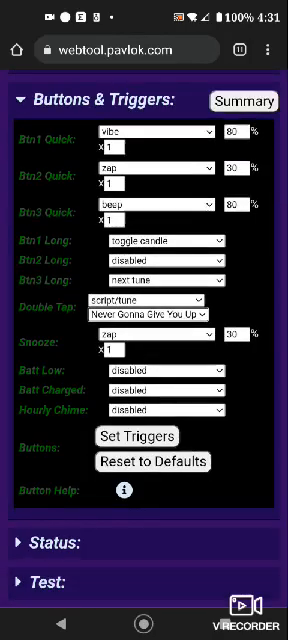
- Apply the triggers to the band and show the Test section with zap, beep, vibe and LED tests
click(160, 372)
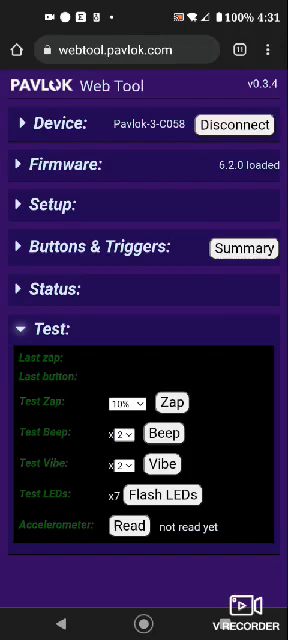
- Disconnect the band and pull down the phone's notification shade
click(246, 124)
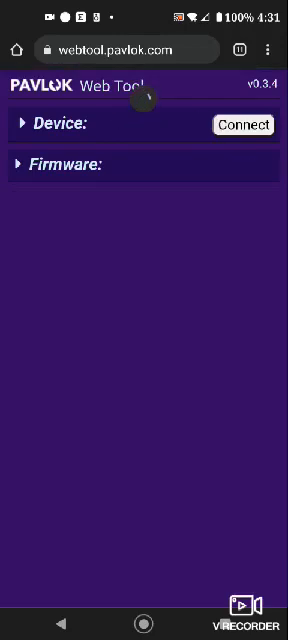
scroll(down, 3)
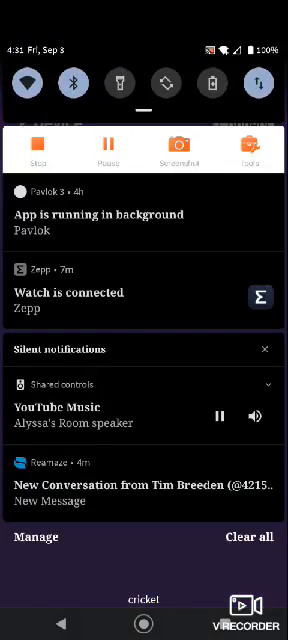